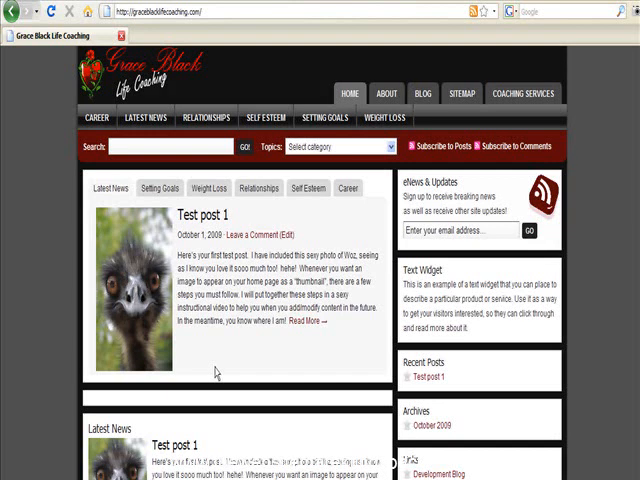
{"action": "mouse_move", "coordinate": [82, 212]}
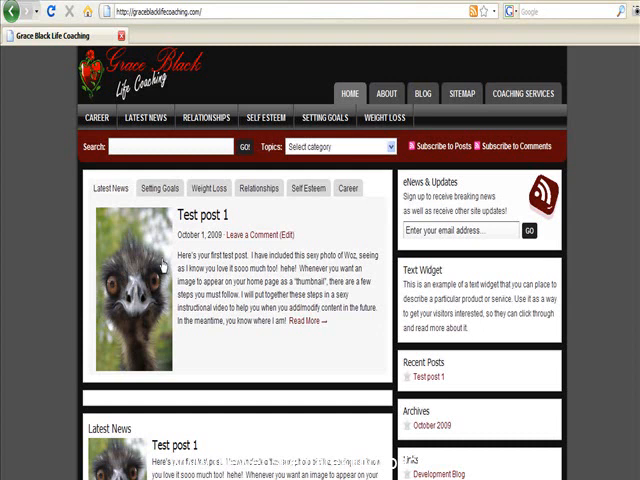
{"action": "mouse_move", "coordinate": [240, 292]}
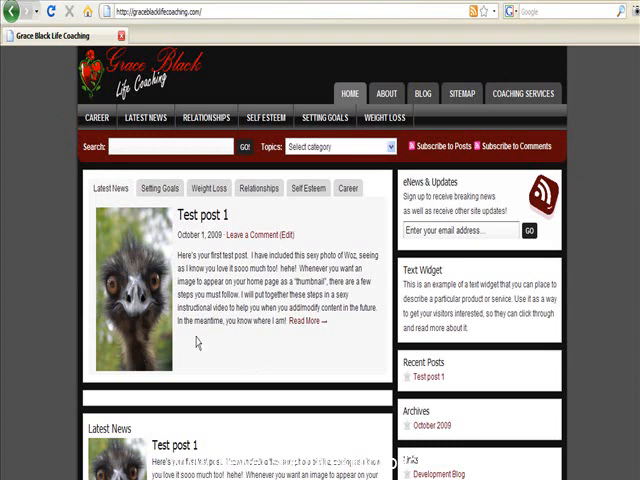
Scroll through the new post screen while drafting 'Test post 2' with its short body text
{"action": "scroll", "scroll_direction": "down", "scroll_amount": 3}
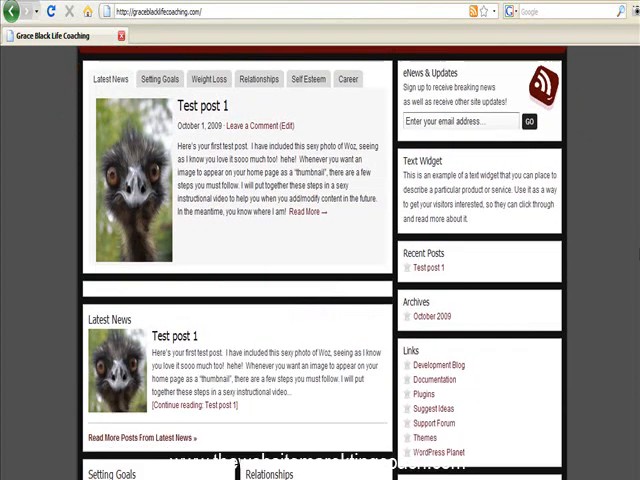
{"action": "scroll", "scroll_direction": "down", "scroll_amount": 3}
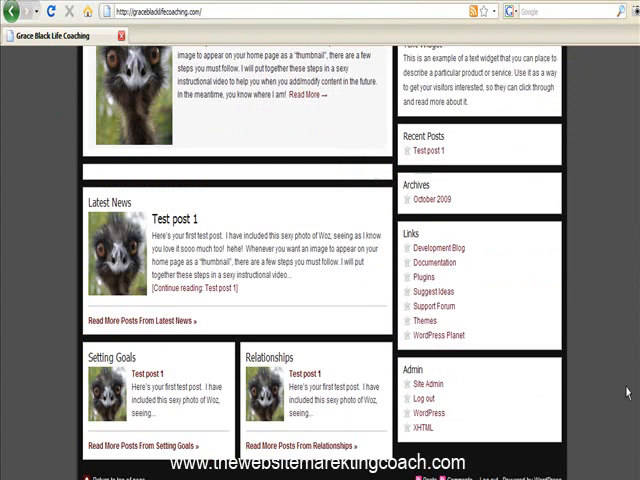
{"action": "scroll", "scroll_direction": "up", "scroll_amount": 3}
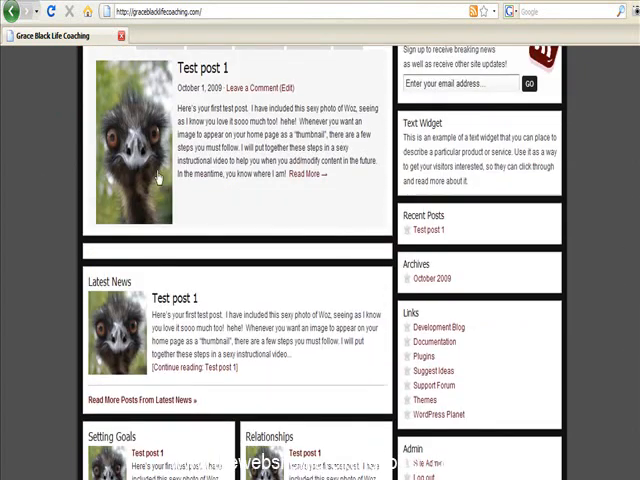
{"action": "scroll", "scroll_direction": "down", "scroll_amount": 3}
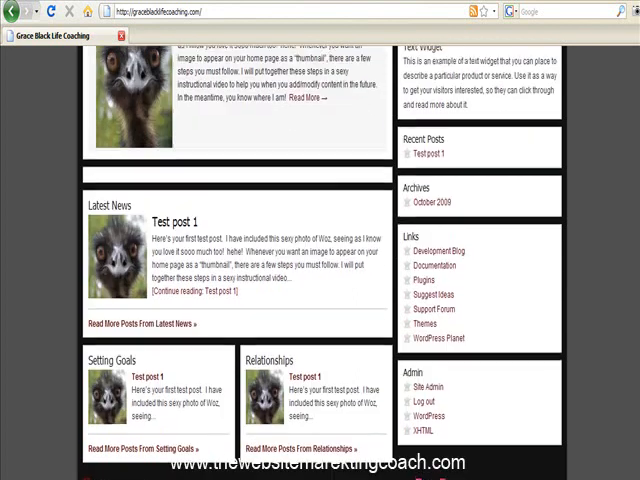
{"action": "scroll", "scroll_direction": "up", "scroll_amount": 3}
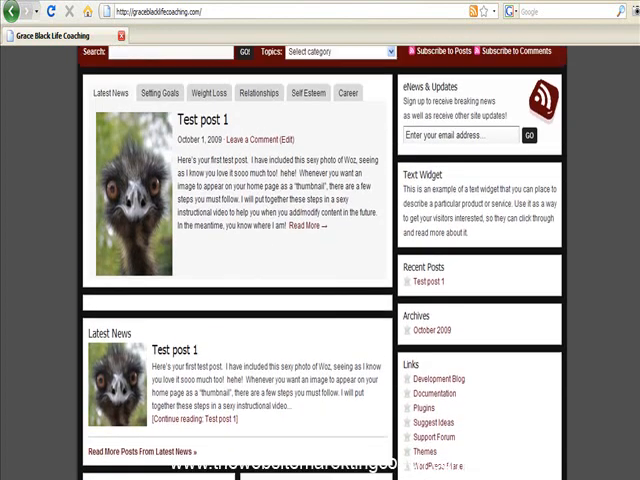
{"action": "scroll", "scroll_direction": "up", "scroll_amount": 3}
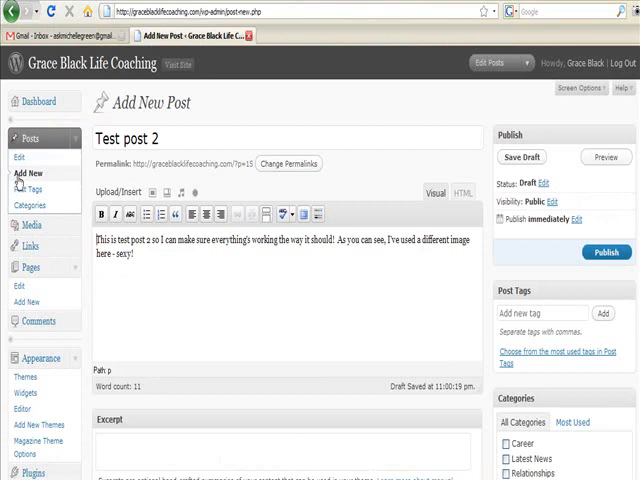
{"action": "scroll", "scroll_direction": "down", "scroll_amount": 3}
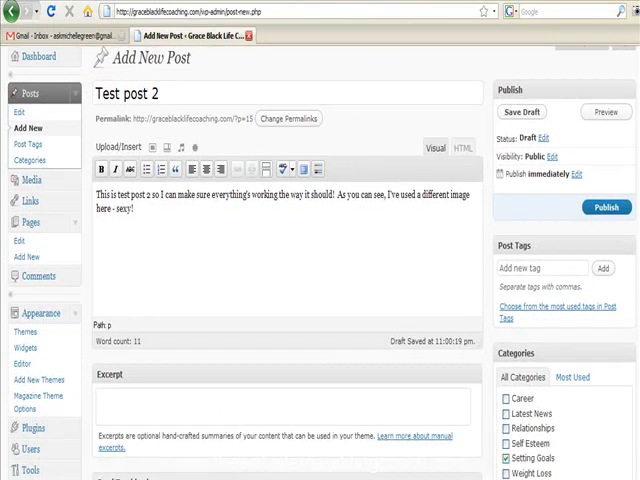
{"action": "scroll", "scroll_direction": "down", "scroll_amount": 3}
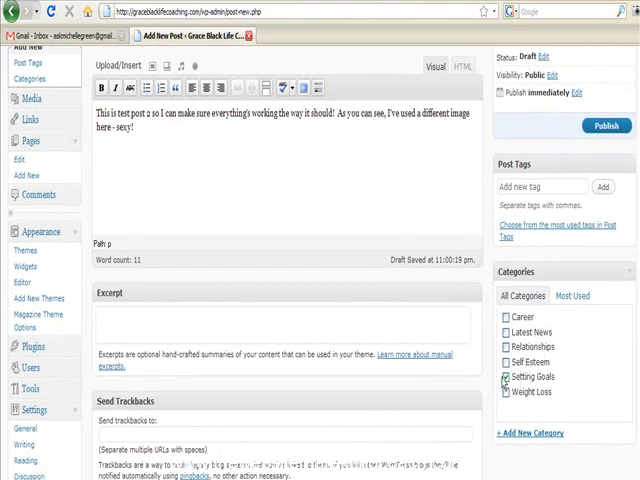
{"action": "scroll", "scroll_direction": "up", "scroll_amount": 3}
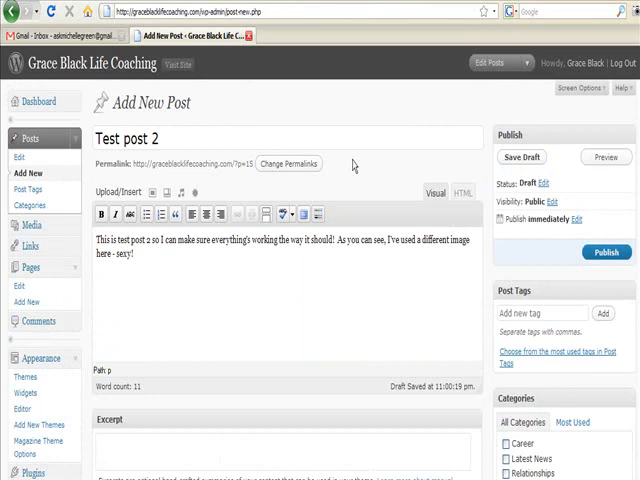
{"action": "mouse_move", "coordinate": [158, 188]}
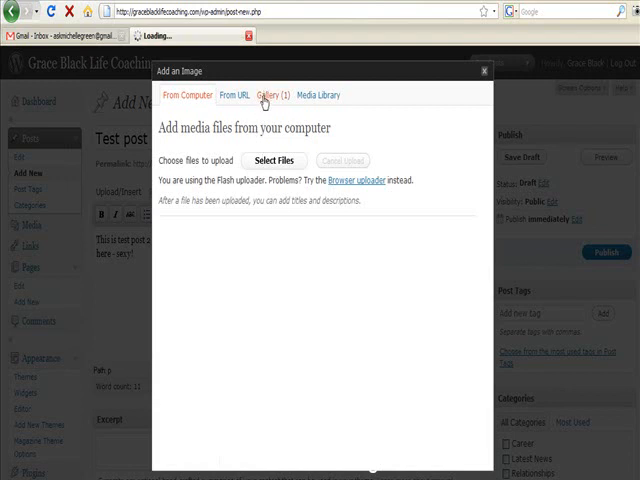
Browse the Add an Image tabs, return to Gallery and show the rose thumbnail's details
{"action": "left_click", "coordinate": [266, 96]}
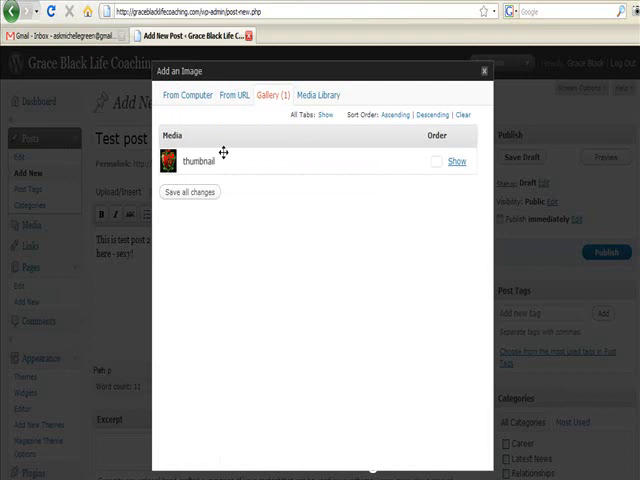
{"action": "left_click", "coordinate": [232, 94]}
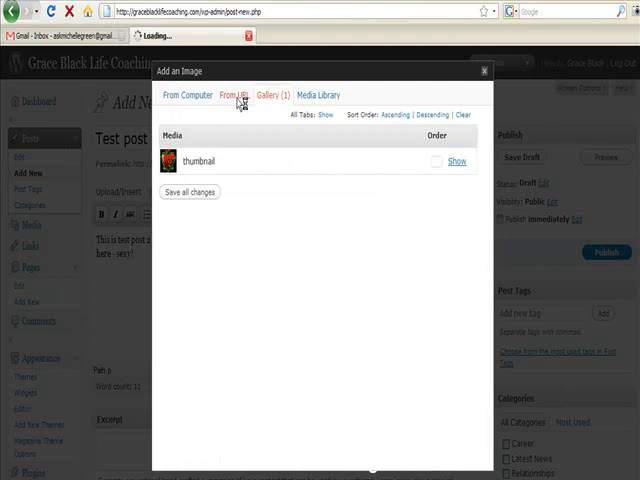
{"action": "left_click", "coordinate": [238, 94]}
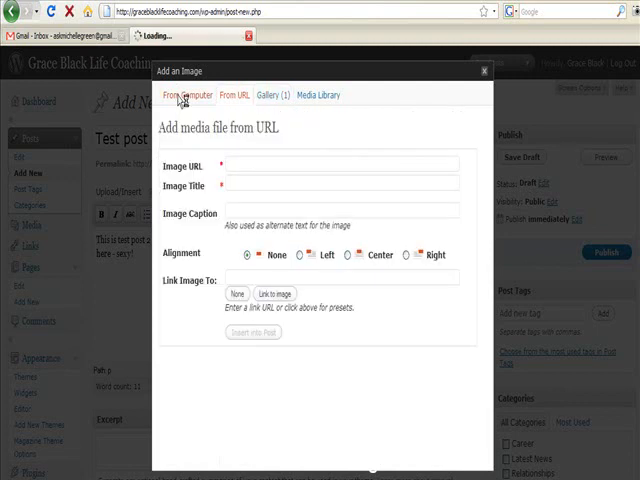
{"action": "left_click", "coordinate": [188, 94]}
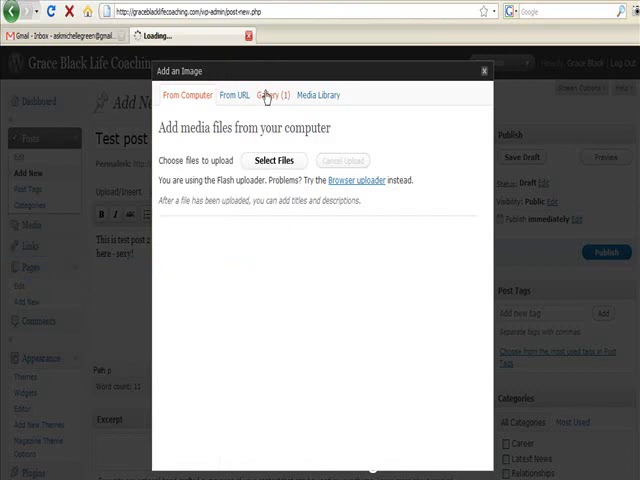
{"action": "left_click", "coordinate": [270, 96]}
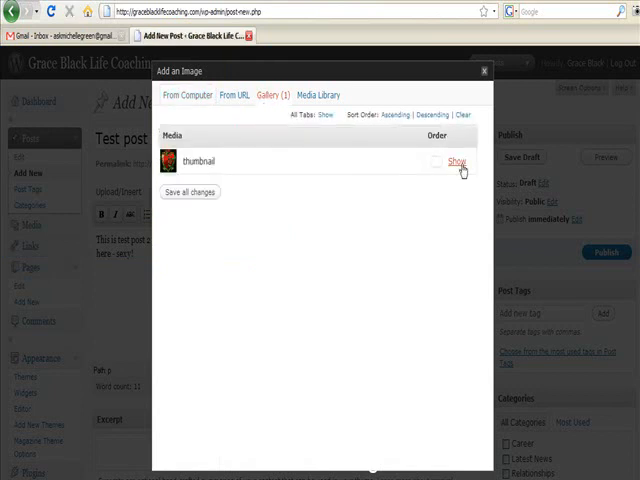
{"action": "left_click", "coordinate": [458, 160]}
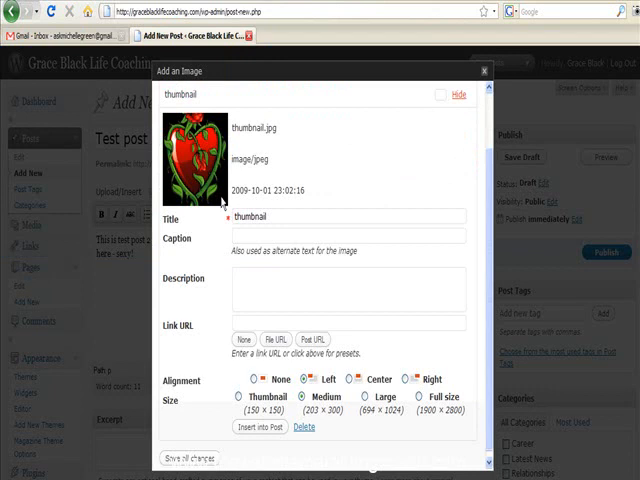
{"action": "mouse_move", "coordinate": [386, 244]}
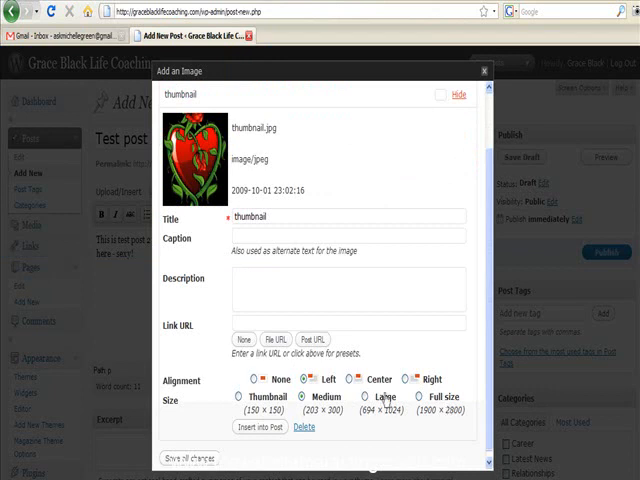
Set the alignment, choose Thumbnail size and insert the rose image into the post
{"action": "left_click", "coordinate": [304, 396]}
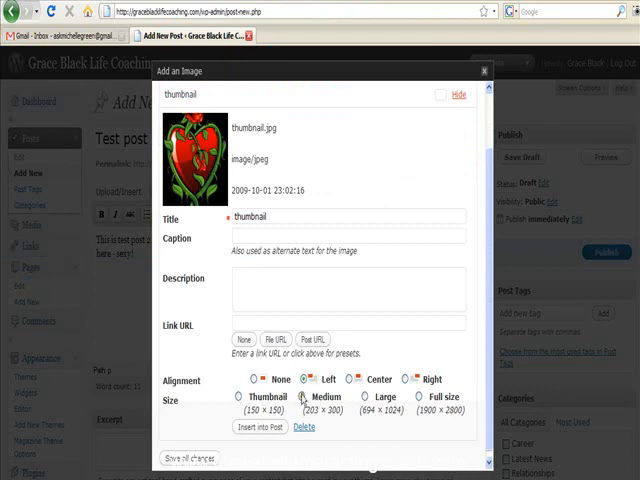
{"action": "left_click", "coordinate": [302, 398]}
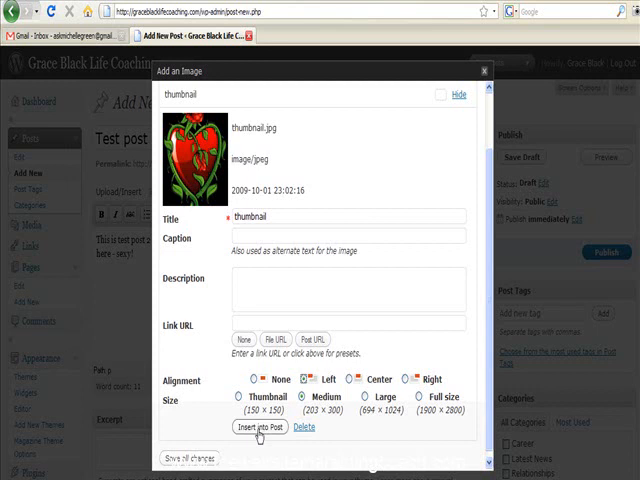
{"action": "left_click", "coordinate": [258, 428]}
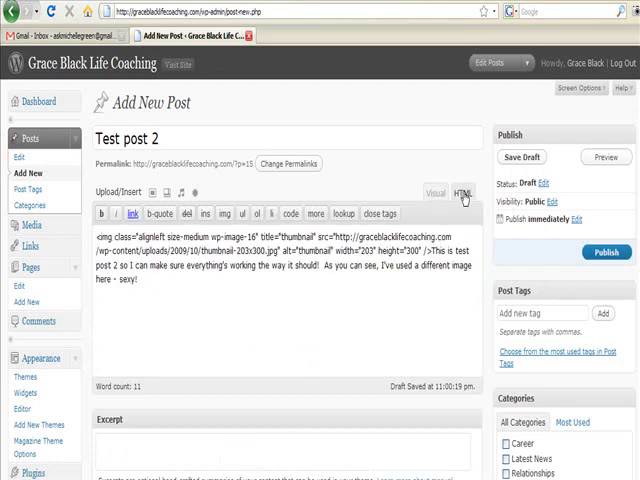
{"action": "mouse_move", "coordinate": [464, 196]}
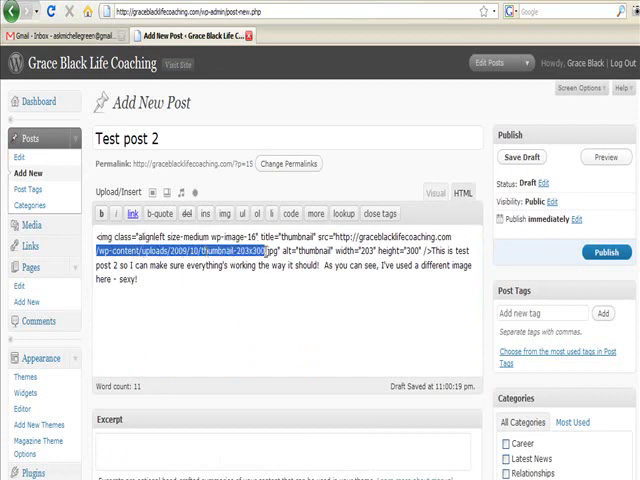
{"action": "mouse_move", "coordinate": [288, 372]}
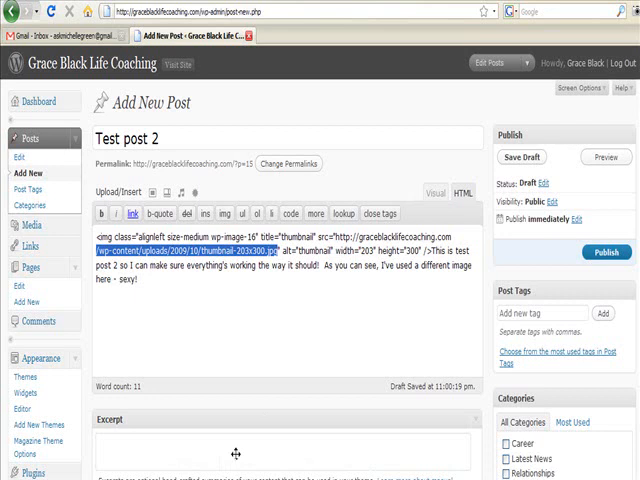
Scroll up to the HTML source holding the thumbnail image's src path
{"action": "scroll", "scroll_direction": "up", "scroll_amount": 3}
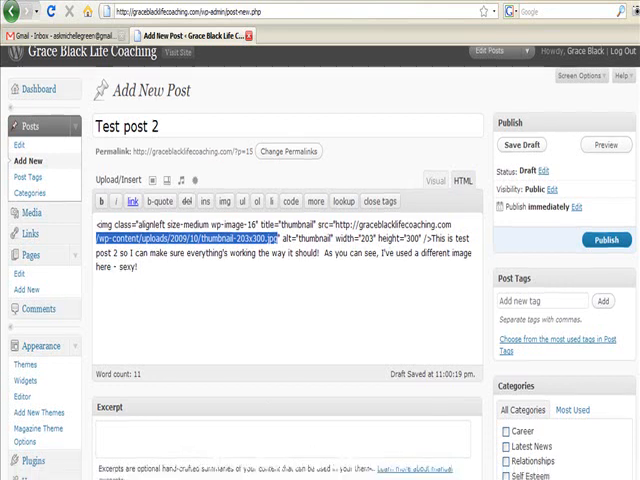
Add custom field 'thumb' with value /wp-content/uploads/2009/10/thumbnail-203x300.jpg, then hit Publish
{"action": "scroll", "scroll_direction": "down", "scroll_amount": 3}
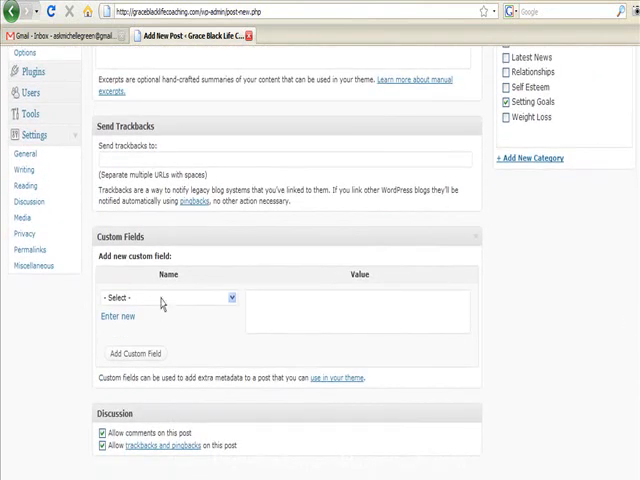
{"action": "left_click", "coordinate": [230, 296]}
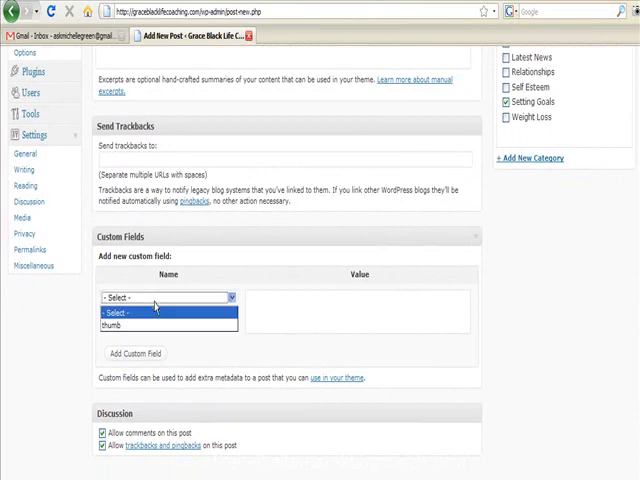
{"action": "left_click", "coordinate": [168, 296]}
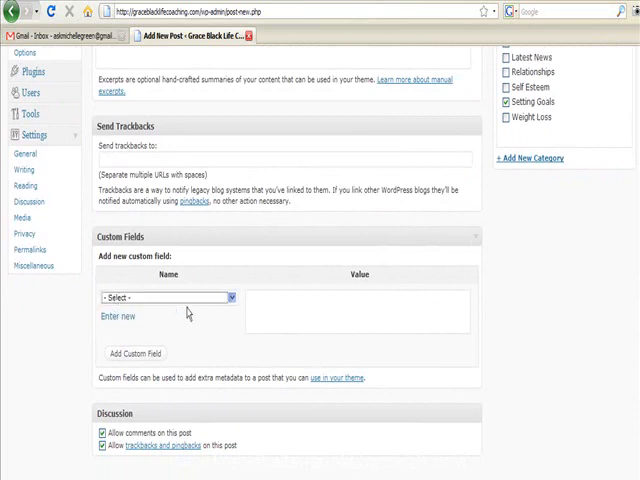
{"action": "mouse_move", "coordinate": [138, 304]}
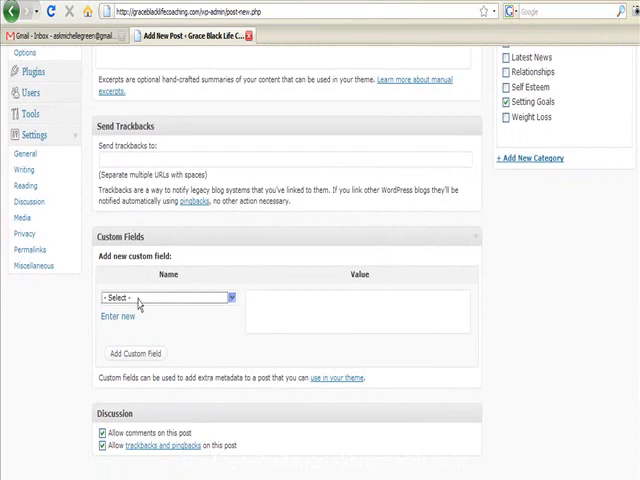
{"action": "mouse_move", "coordinate": [168, 304]}
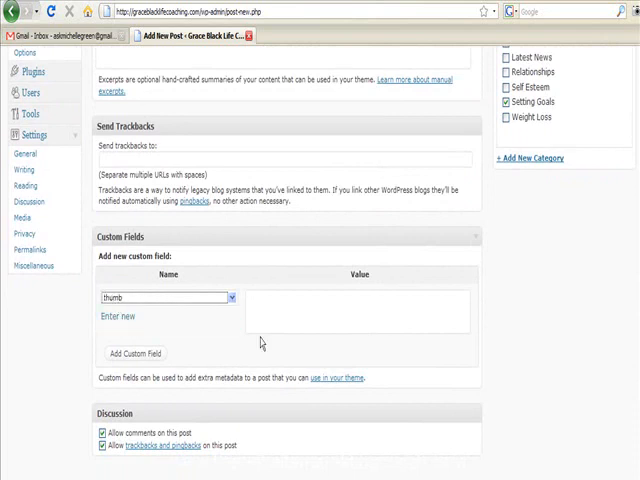
{"action": "type", "text": "/wp-content/uploads/2009/10/thumbnail-203x300.jpg"}
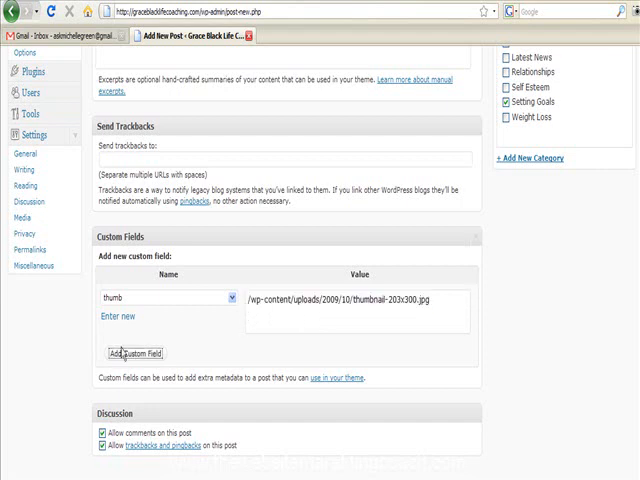
{"action": "left_click", "coordinate": [136, 352]}
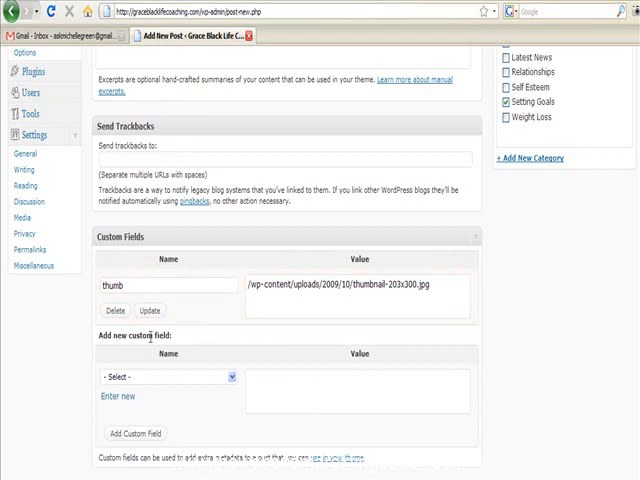
{"action": "left_click", "coordinate": [608, 252]}
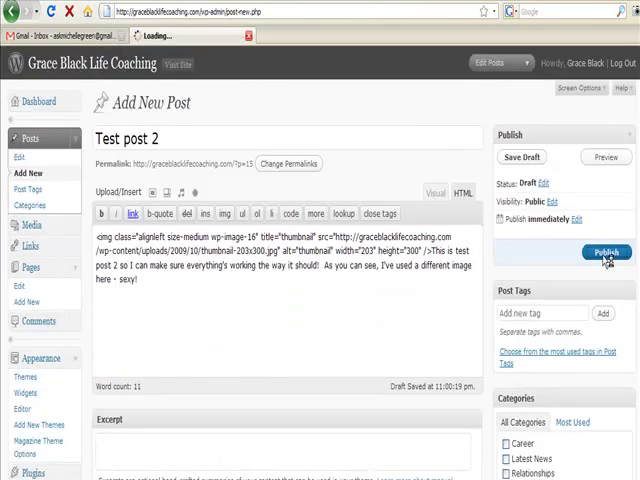
Publish Test post 2 and view the live post from the confirmation notice
{"action": "left_click", "coordinate": [608, 252]}
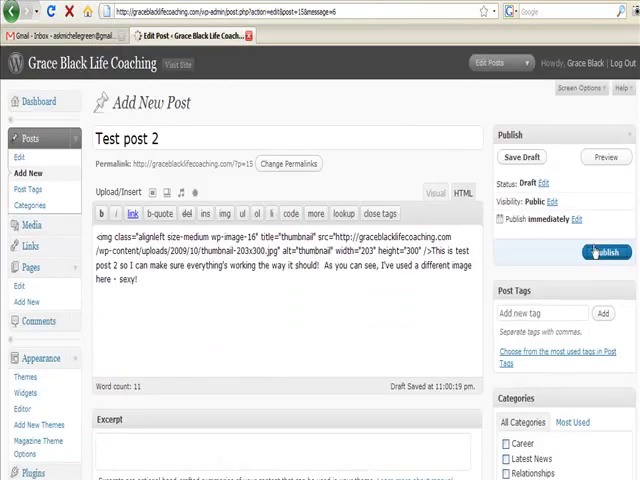
{"action": "left_click", "coordinate": [606, 252]}
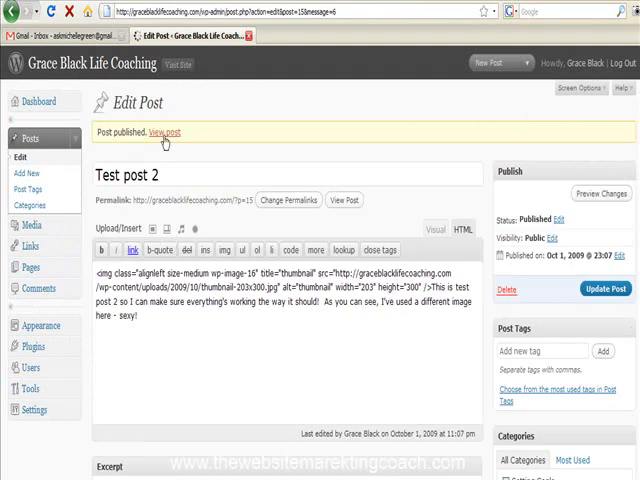
{"action": "left_click", "coordinate": [164, 132]}
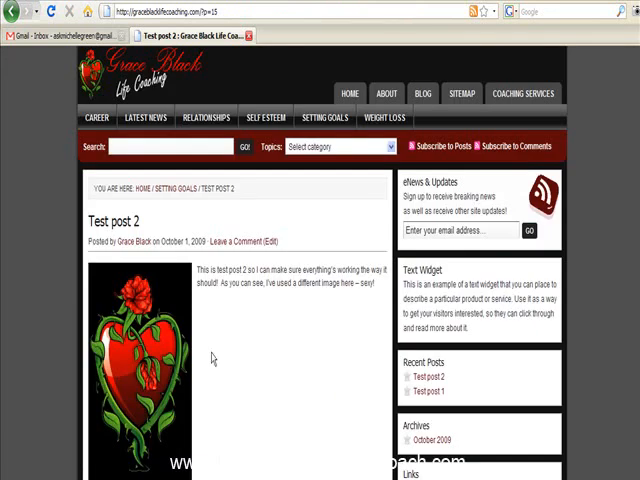
{"action": "mouse_move", "coordinate": [320, 92]}
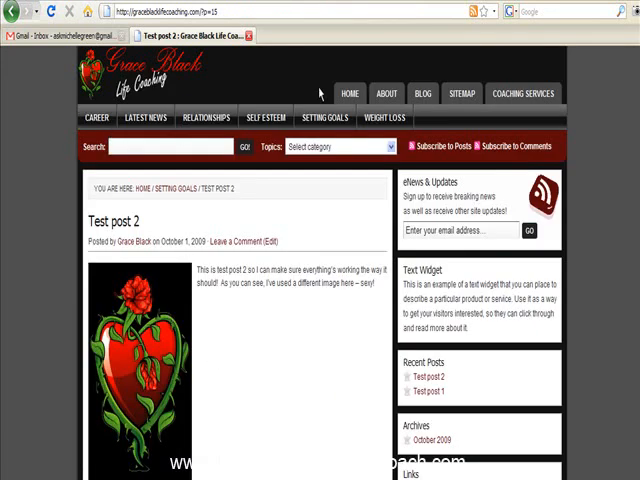
Go to HOME and scroll the homepage to Test post 2 listed with its rose thumbnail
{"action": "left_click", "coordinate": [348, 92]}
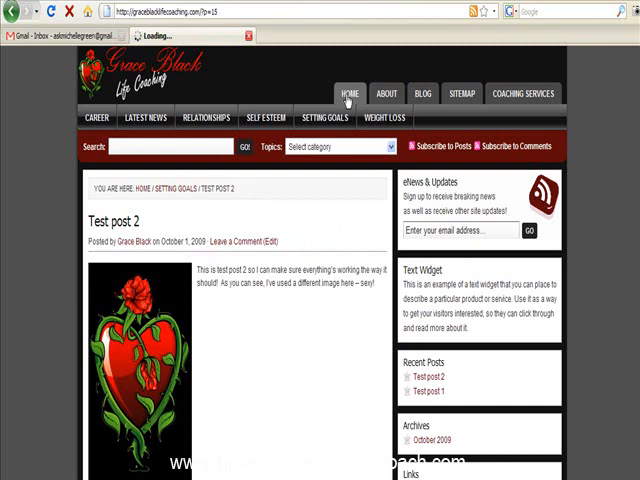
{"action": "left_click", "coordinate": [348, 92]}
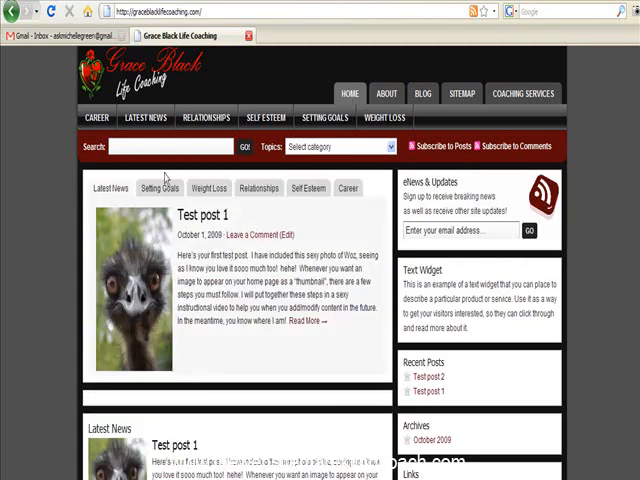
{"action": "scroll", "scroll_direction": "down", "scroll_amount": 3}
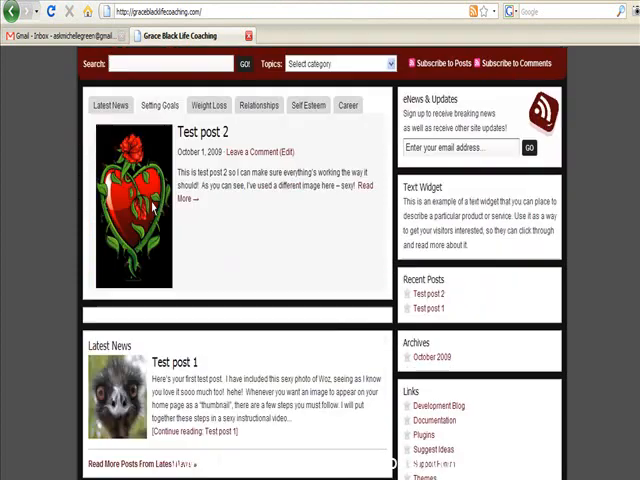
{"action": "scroll", "scroll_direction": "down", "scroll_amount": 3}
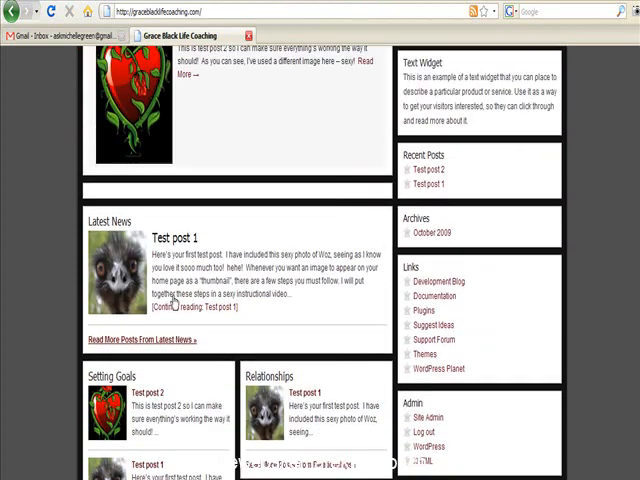
{"action": "scroll", "scroll_direction": "down", "scroll_amount": 3}
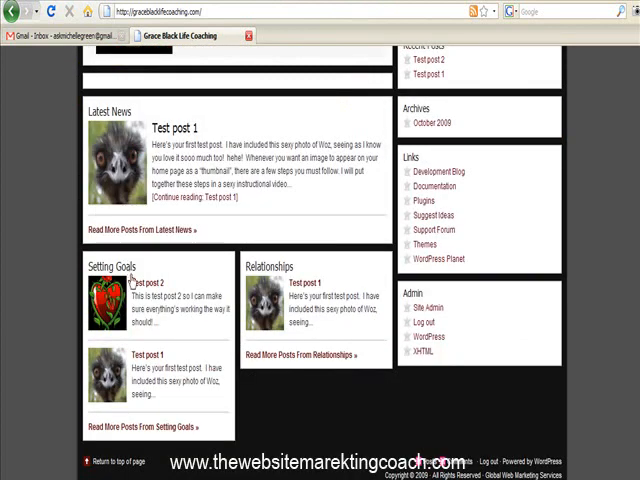